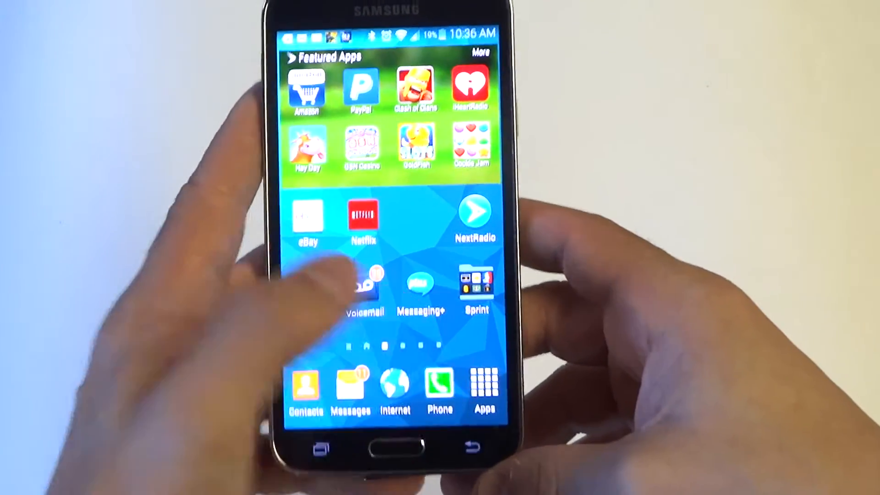
Step: Launch the Phone app and switch to the Contacts list to reach contact aa
{"action": "left_click", "coordinate": [440, 387]}
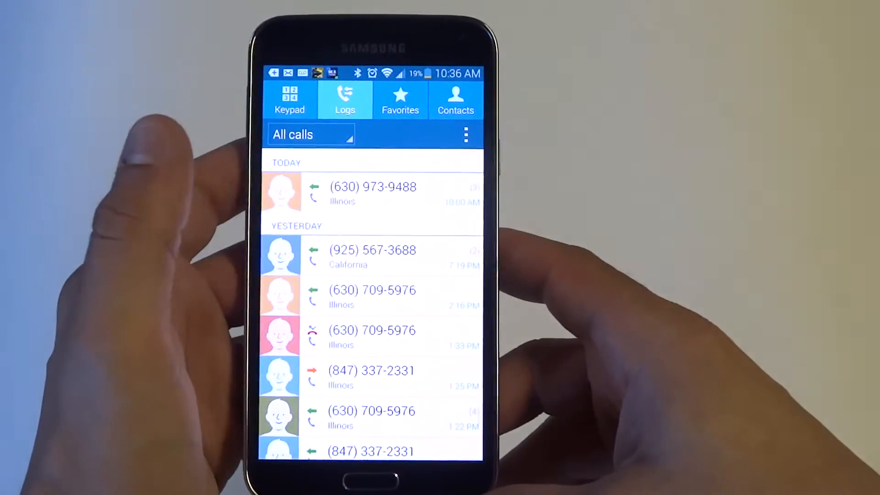
{"action": "left_click", "coordinate": [455, 100]}
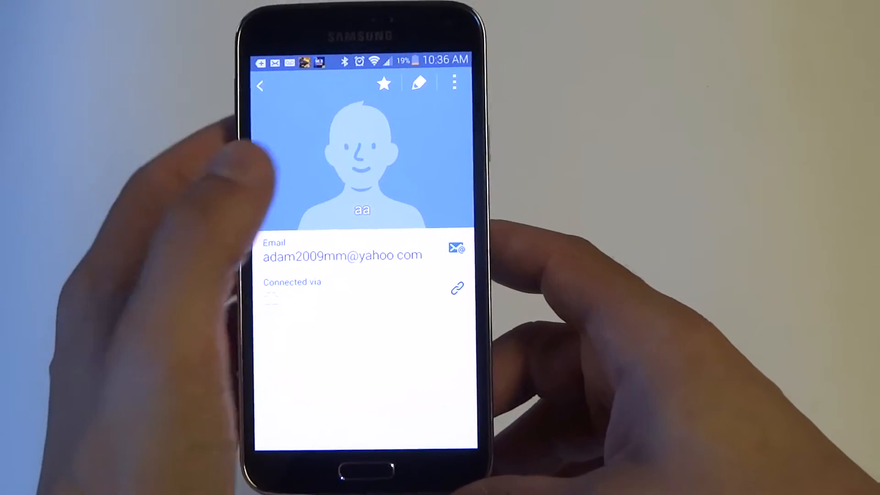
Step: Edit contact aa and bring up the Contact photo source menu
{"action": "left_click", "coordinate": [419, 83]}
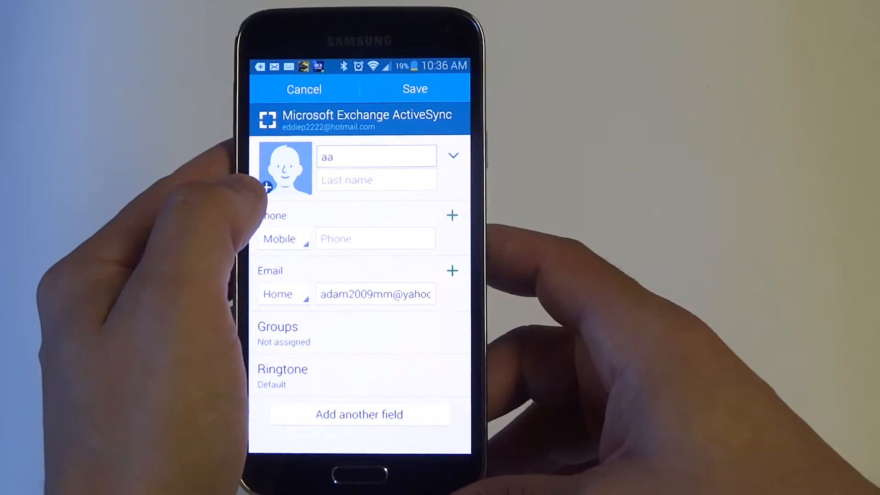
{"action": "left_click", "coordinate": [284, 168]}
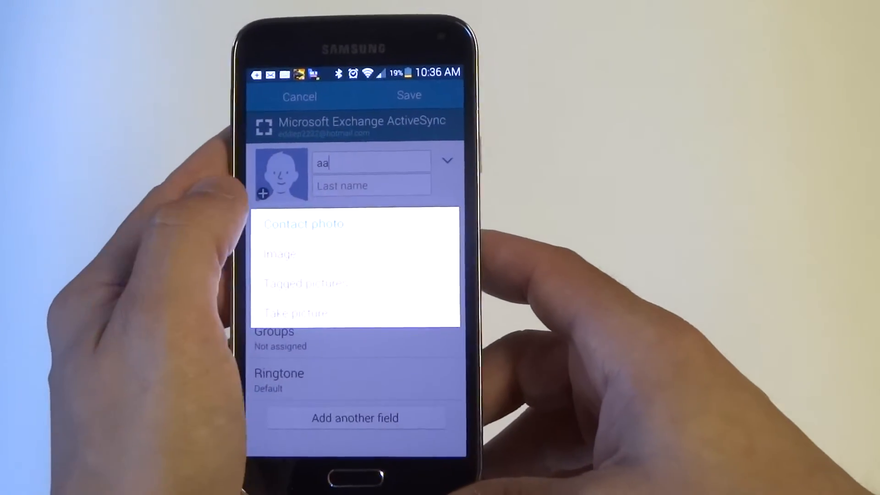
Step: Choose Image and pick the leopard-print Jun 7 photo from the gallery
{"action": "left_click", "coordinate": [281, 255]}
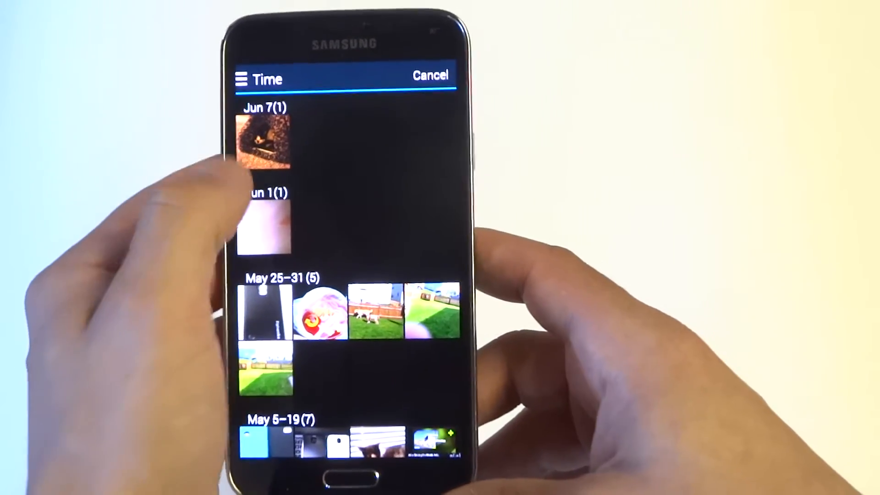
{"action": "left_click", "coordinate": [264, 138]}
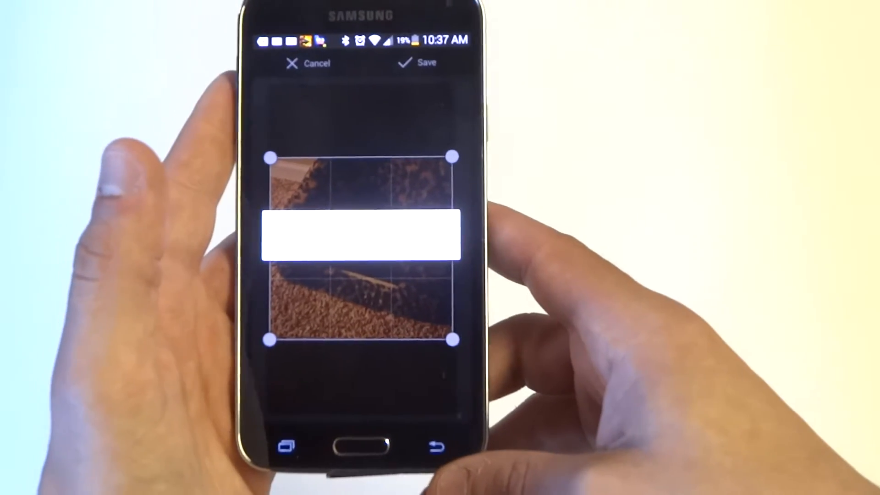
Step: Accept the crop, save contact aa with the Jun 7 photo, and return to Contacts
{"action": "left_click", "coordinate": [418, 63]}
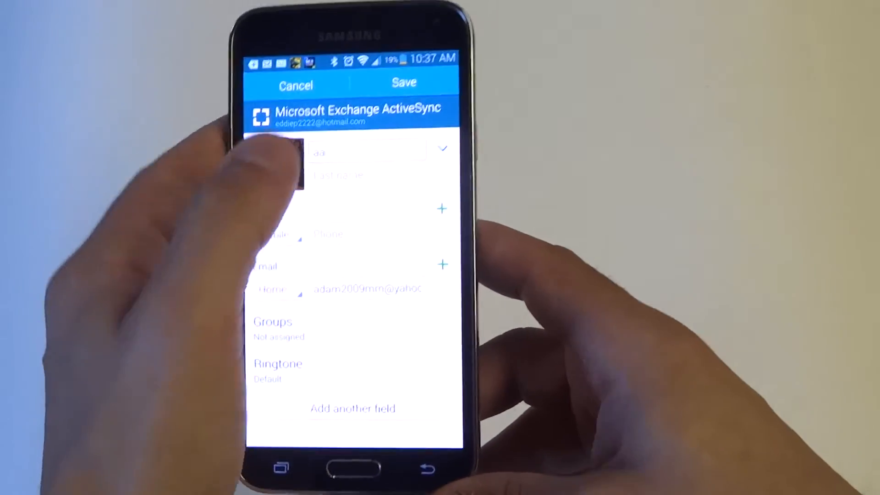
{"action": "left_click", "coordinate": [403, 82]}
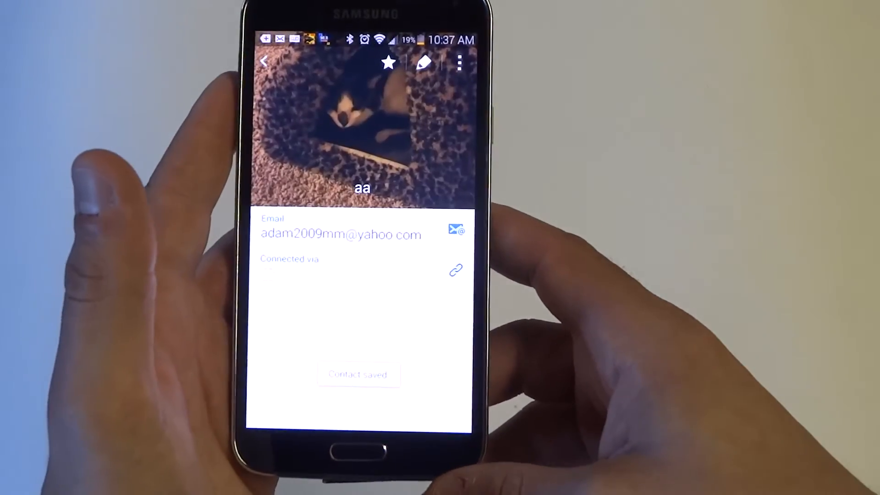
{"action": "left_click", "coordinate": [264, 62]}
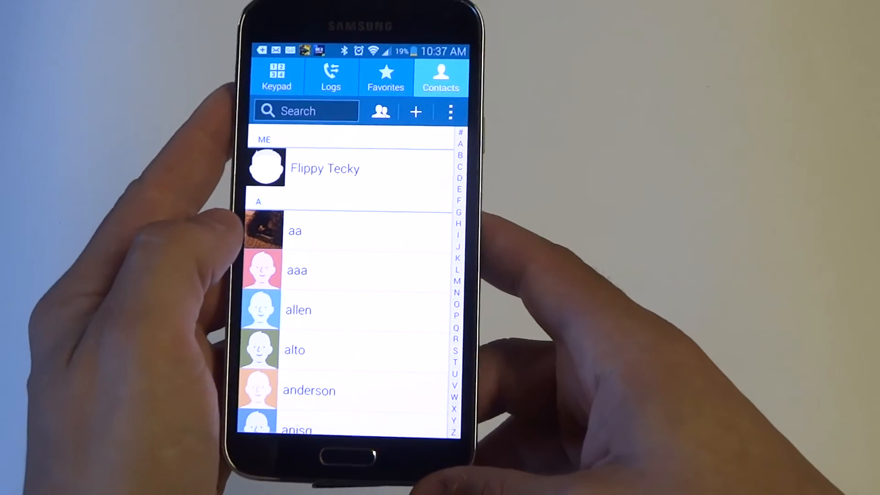